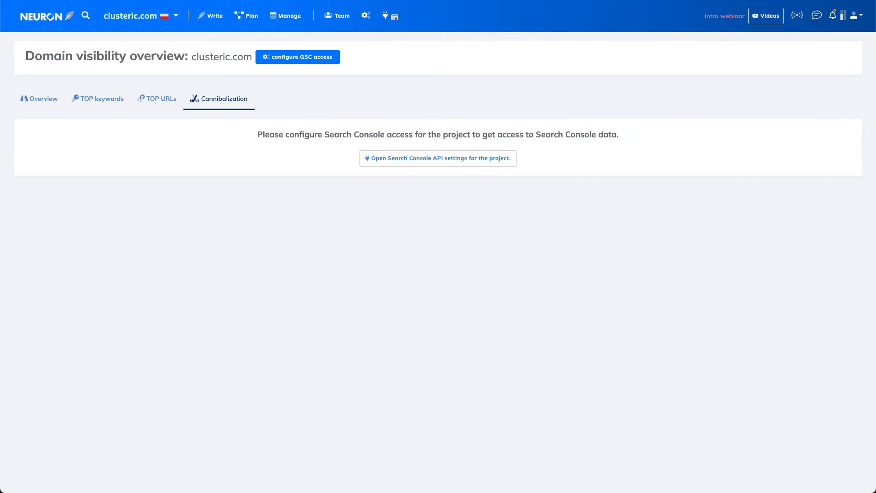
{"action": "mouse_move", "coordinate": [399, 395]}
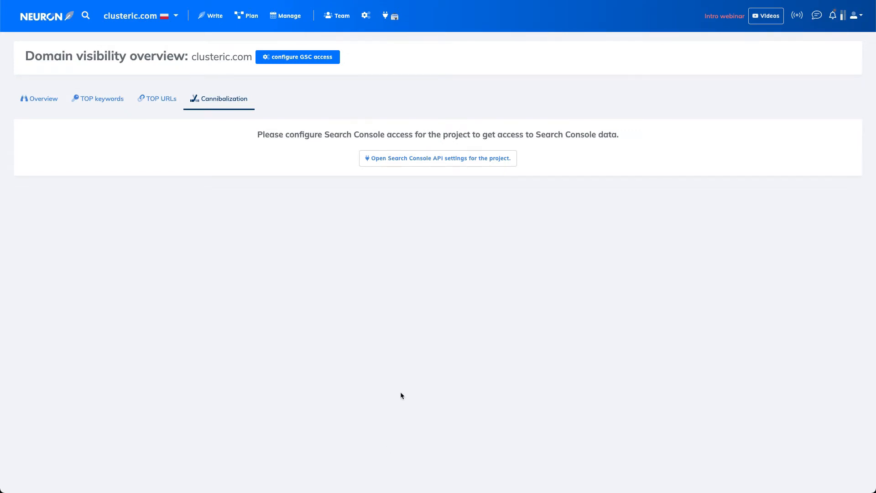
{"action": "mouse_move", "coordinate": [400, 19]}
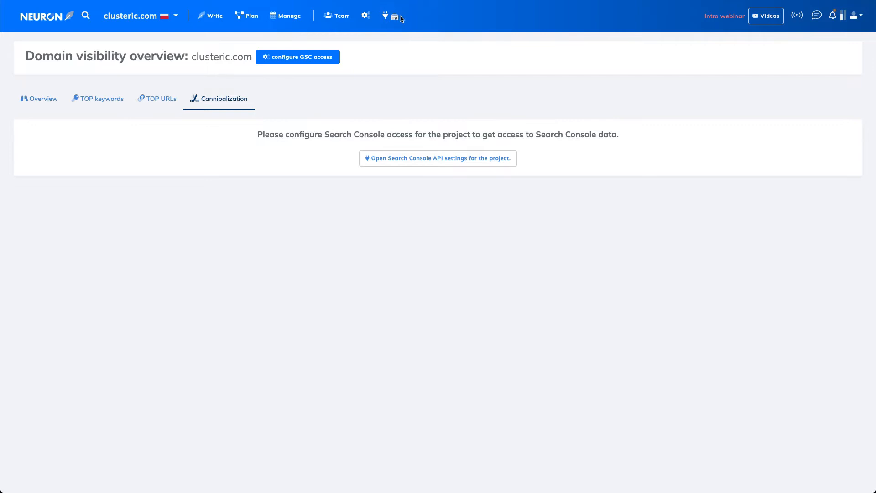
{"action": "mouse_move", "coordinate": [392, 23]}
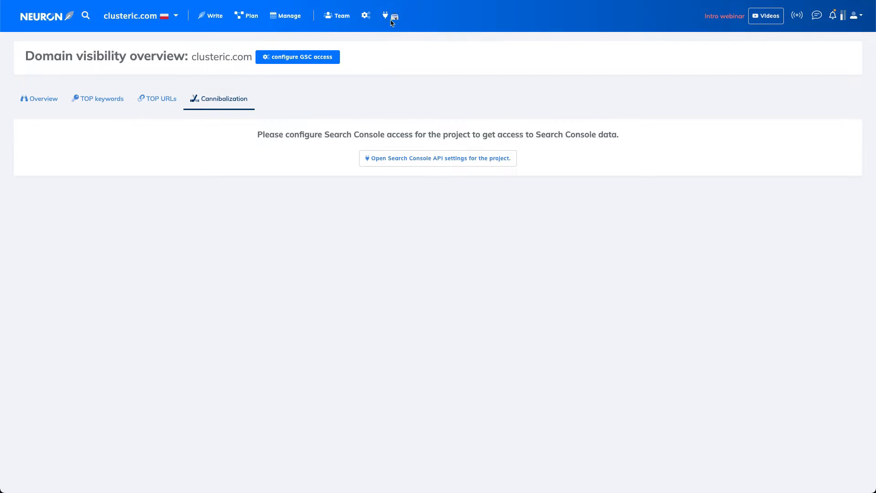
{"action": "mouse_move", "coordinate": [390, 18]}
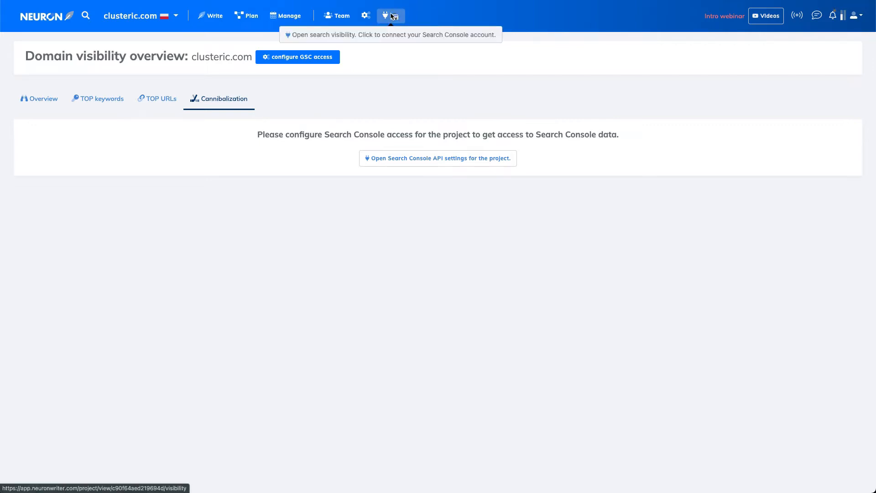
Open the domain search visibility overview and its Search Console API settings for clusteric.com.
{"action": "left_click", "coordinate": [39, 98]}
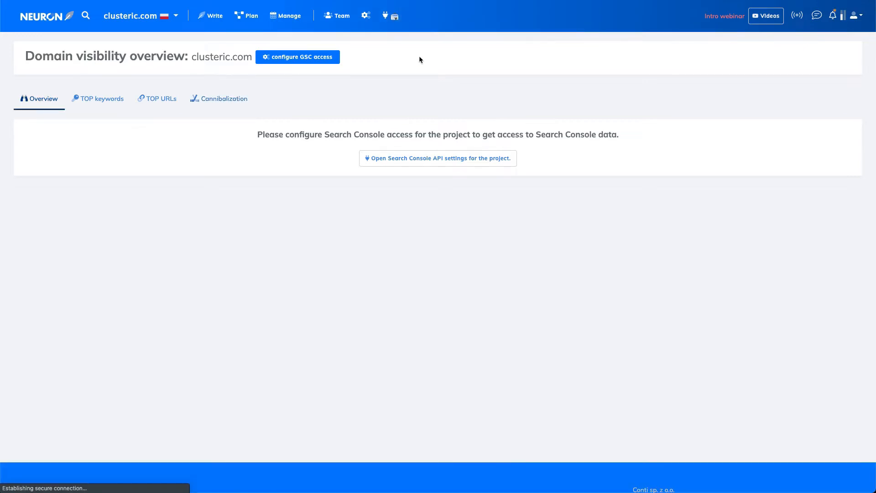
{"action": "mouse_move", "coordinate": [434, 159]}
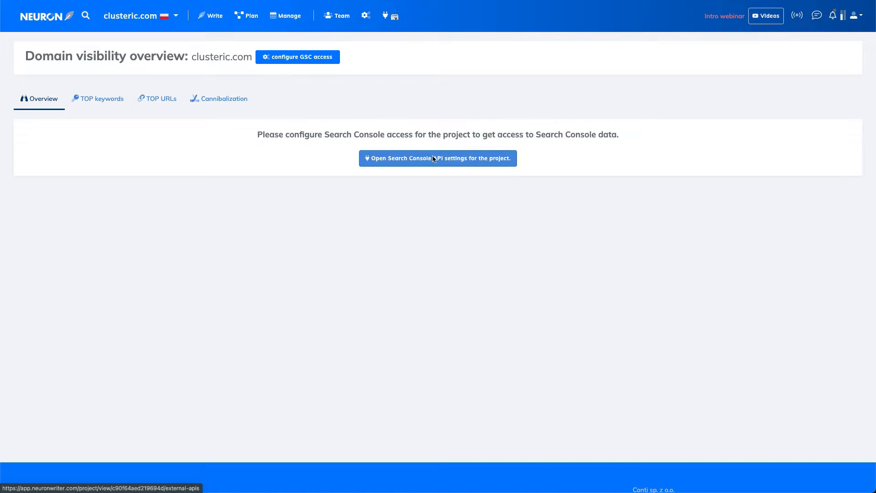
{"action": "mouse_move", "coordinate": [435, 202]}
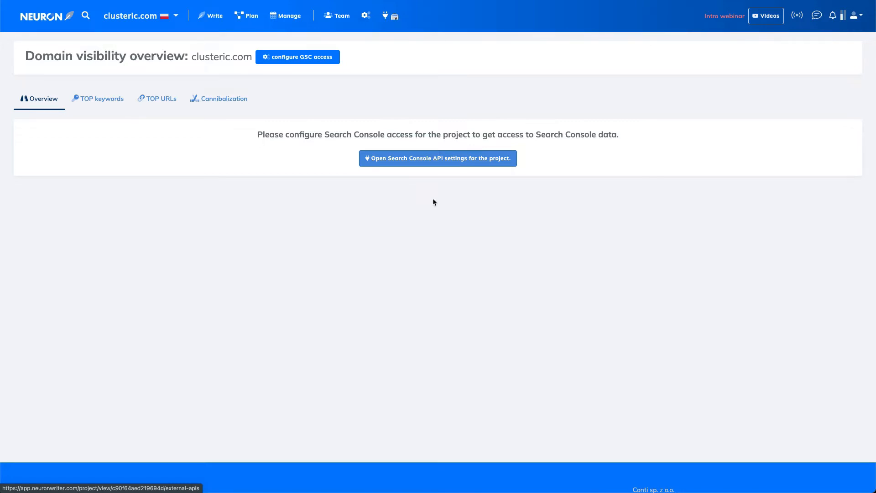
{"action": "mouse_move", "coordinate": [431, 161]}
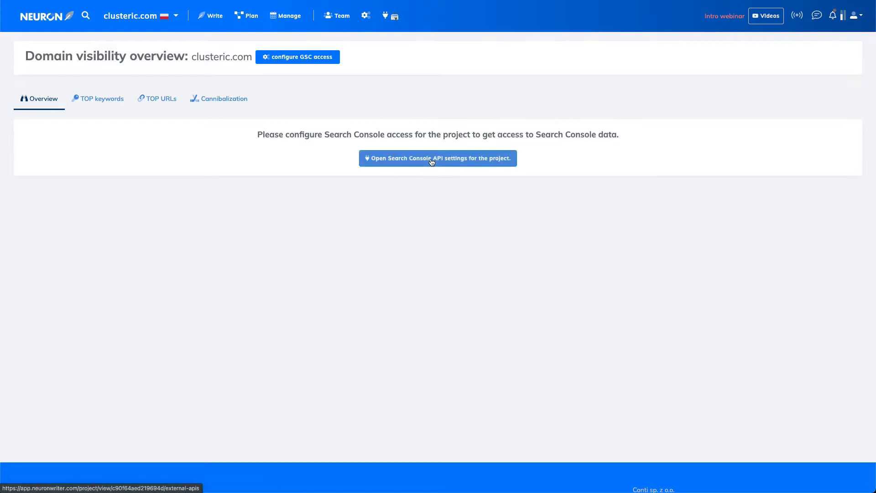
{"action": "left_click", "coordinate": [438, 158]}
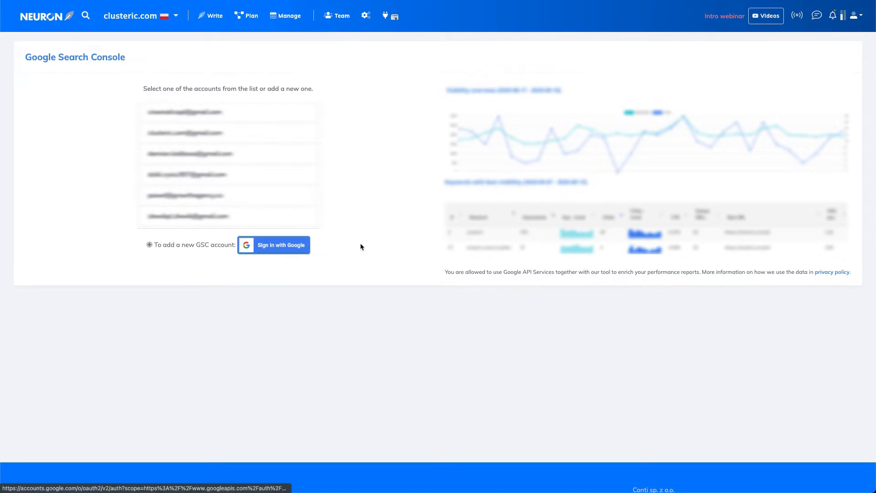
Sign in with the Google account and grant CONT.AI access to view Search Console data for verified sites.
{"action": "left_click", "coordinate": [281, 244]}
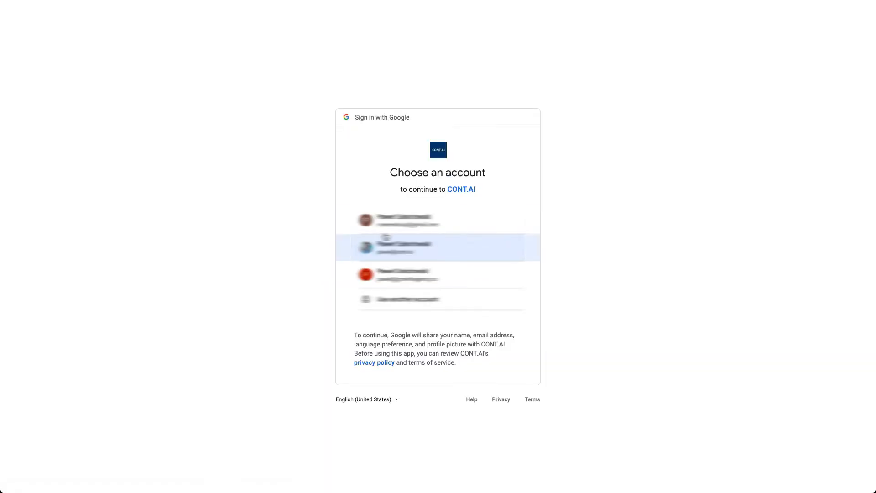
{"action": "left_click", "coordinate": [438, 247]}
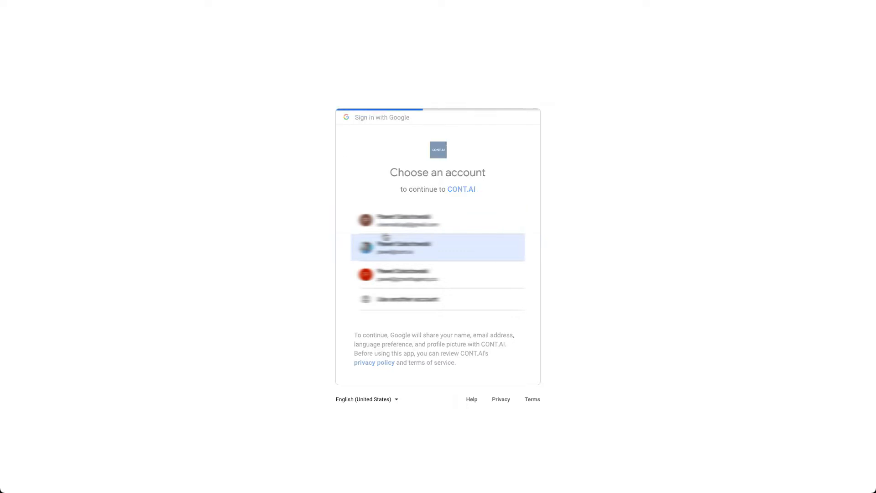
{"action": "left_click", "coordinate": [438, 246]}
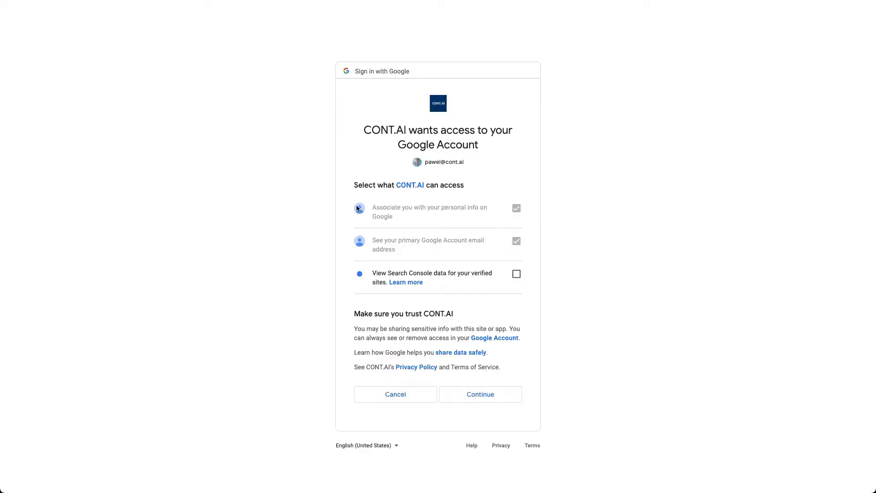
{"action": "mouse_move", "coordinate": [503, 400]}
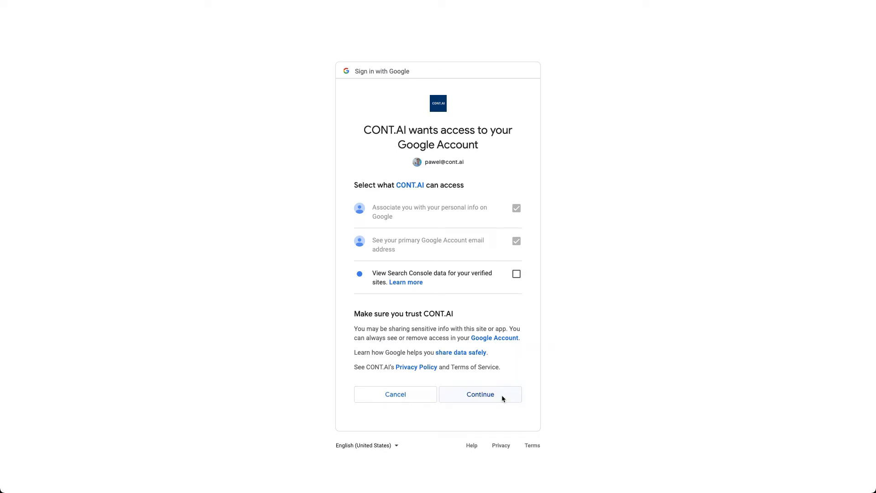
{"action": "left_click", "coordinate": [515, 274]}
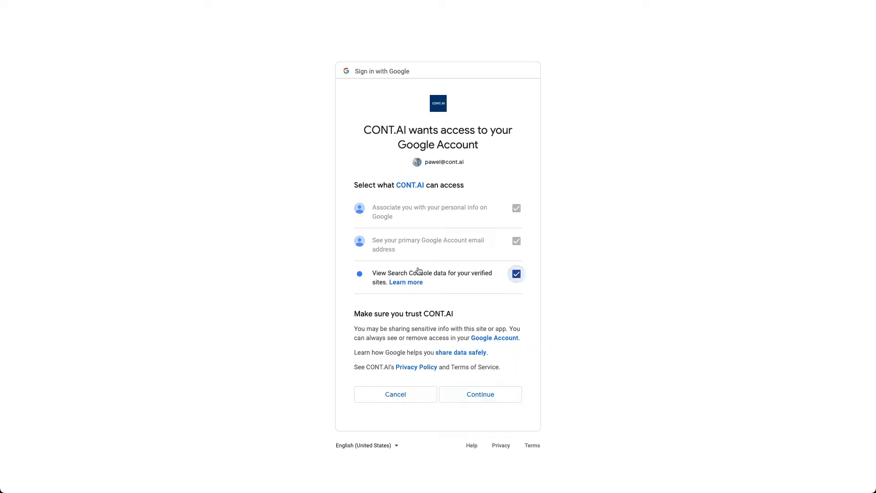
{"action": "left_click", "coordinate": [480, 394]}
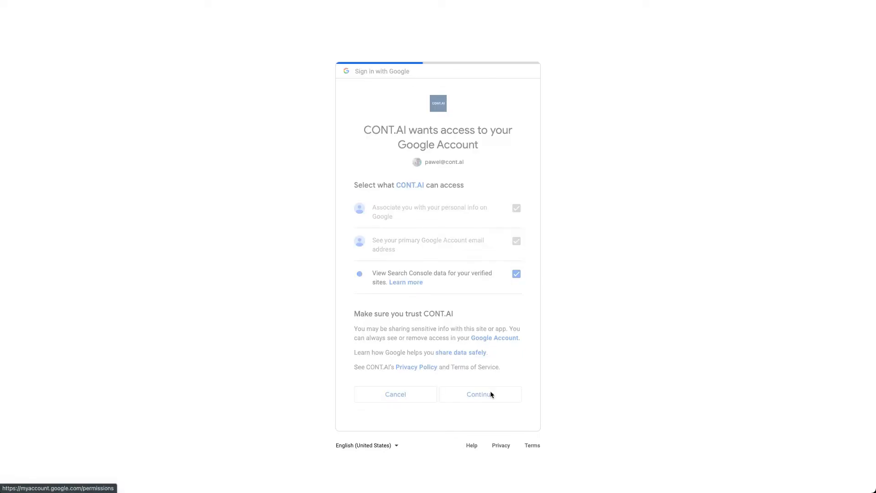
{"action": "left_click", "coordinate": [480, 394]}
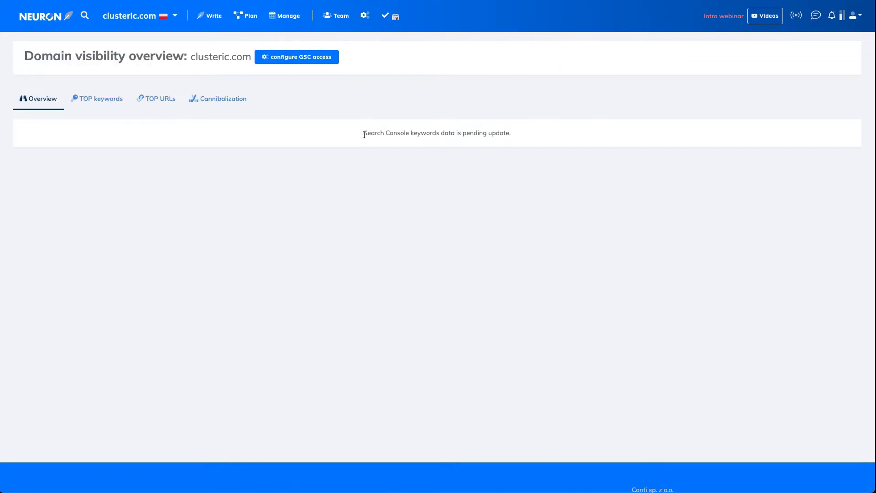
{"action": "mouse_move", "coordinate": [497, 119]}
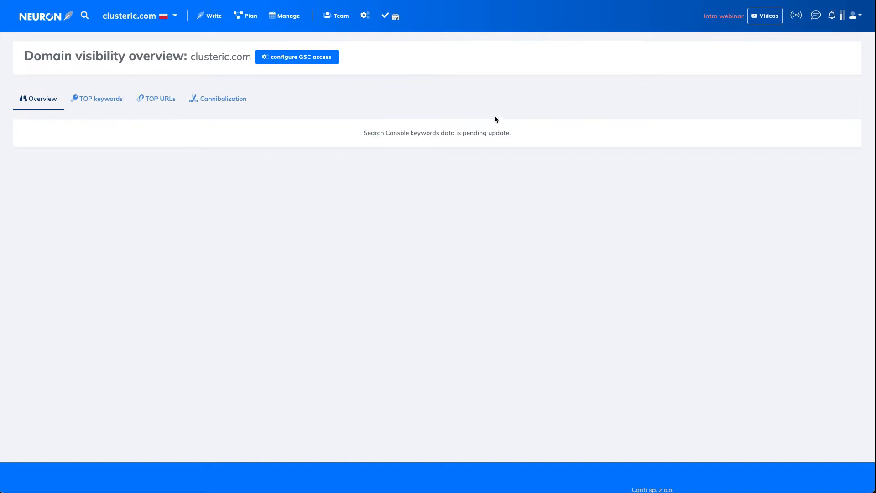
{"action": "mouse_move", "coordinate": [462, 144]}
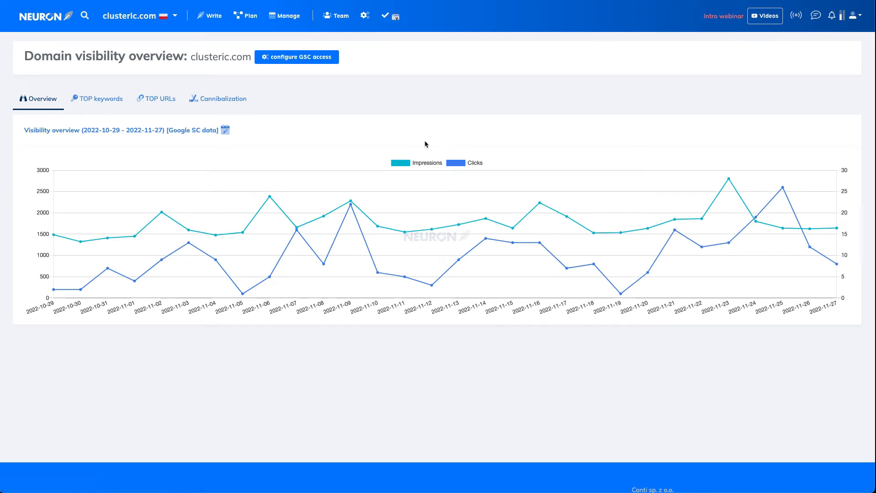
{"action": "mouse_move", "coordinate": [418, 137]}
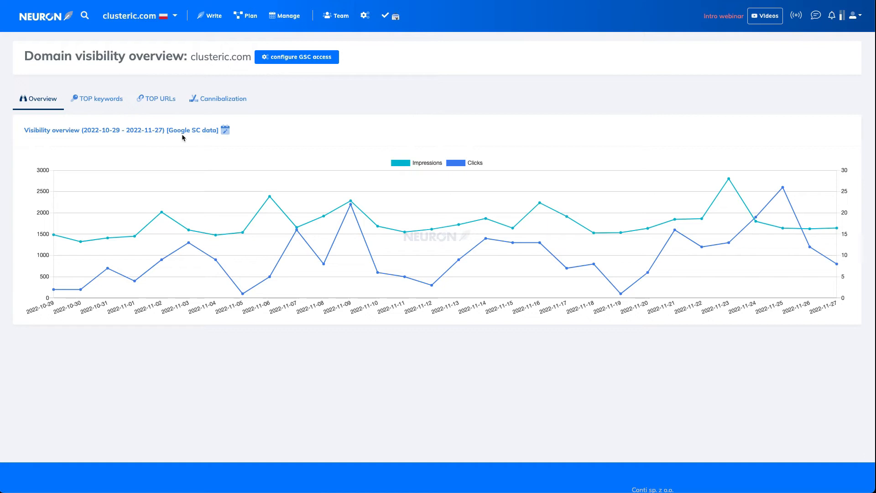
Review best-visibility keywords, then show the cannibalization report and the first pair's shared keyword count.
{"action": "left_click", "coordinate": [100, 98]}
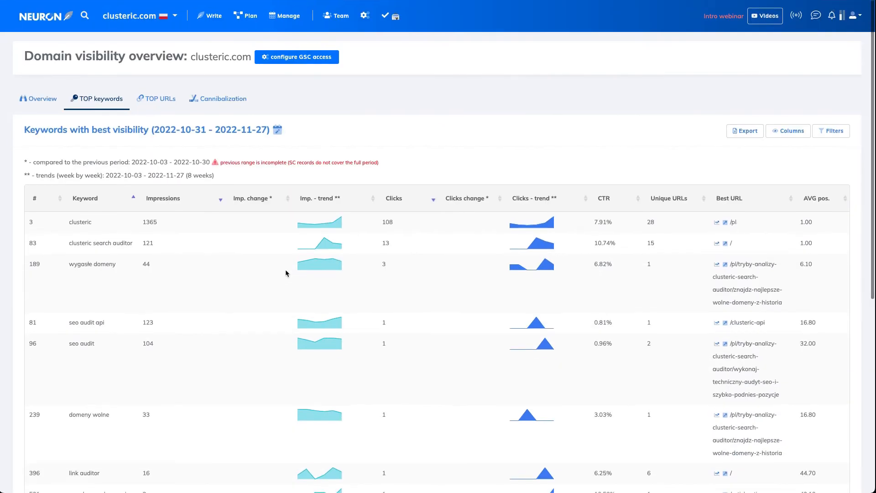
{"action": "mouse_move", "coordinate": [170, 111]}
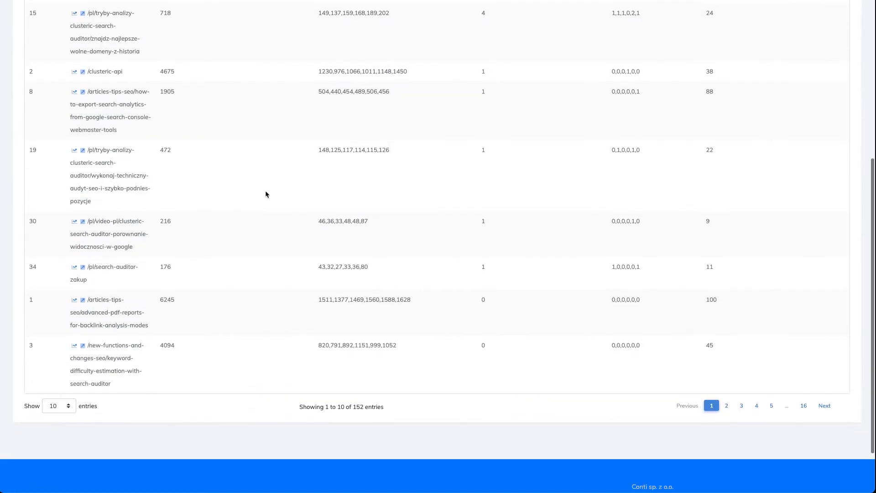
{"action": "scroll", "scroll_direction": "up", "scroll_amount": 3}
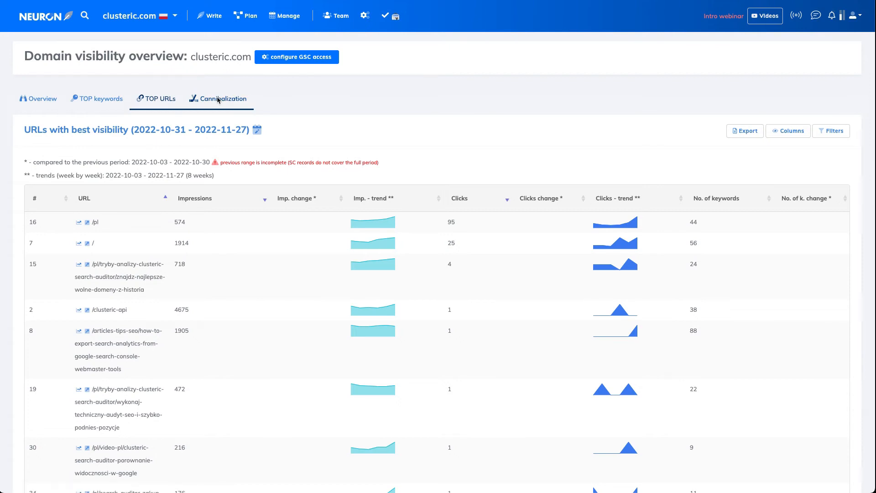
{"action": "left_click", "coordinate": [223, 99]}
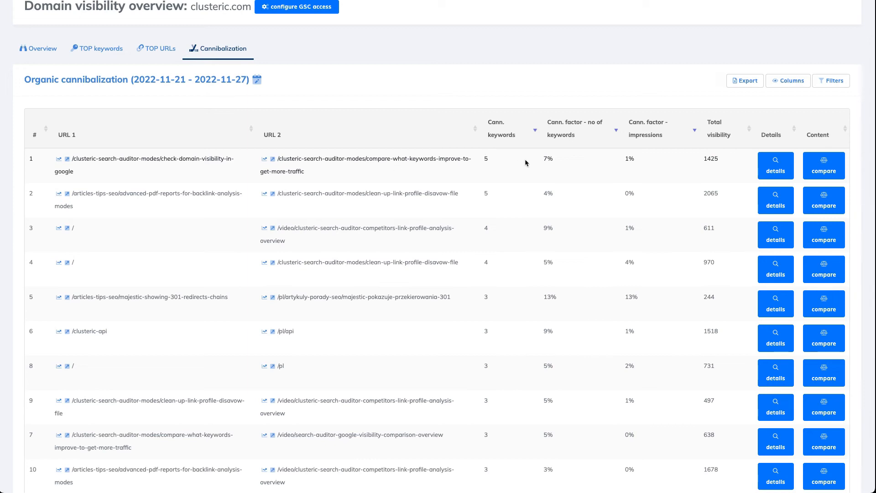
{"action": "double_click", "coordinate": [486, 159]}
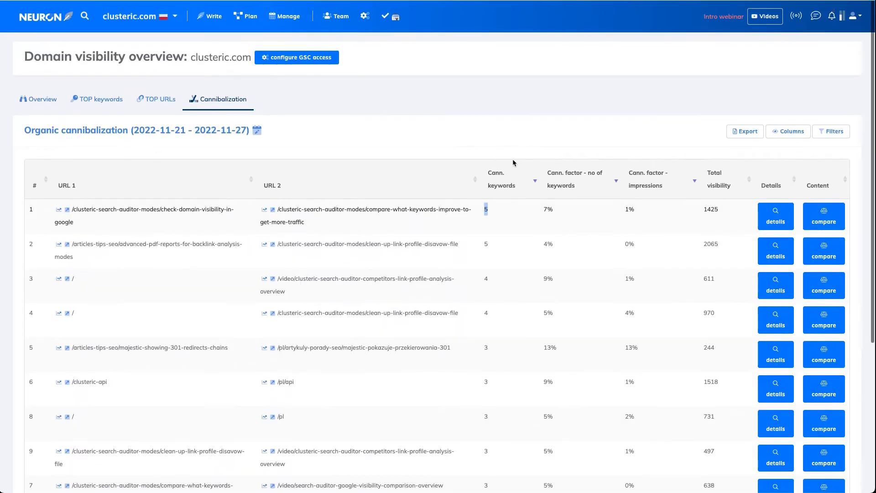
{"action": "mouse_move", "coordinate": [297, 57]}
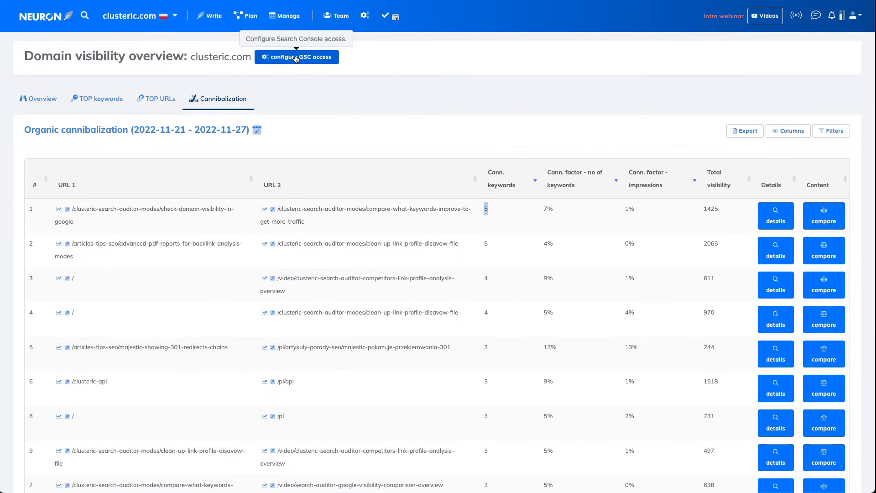
{"action": "mouse_move", "coordinate": [212, 16]}
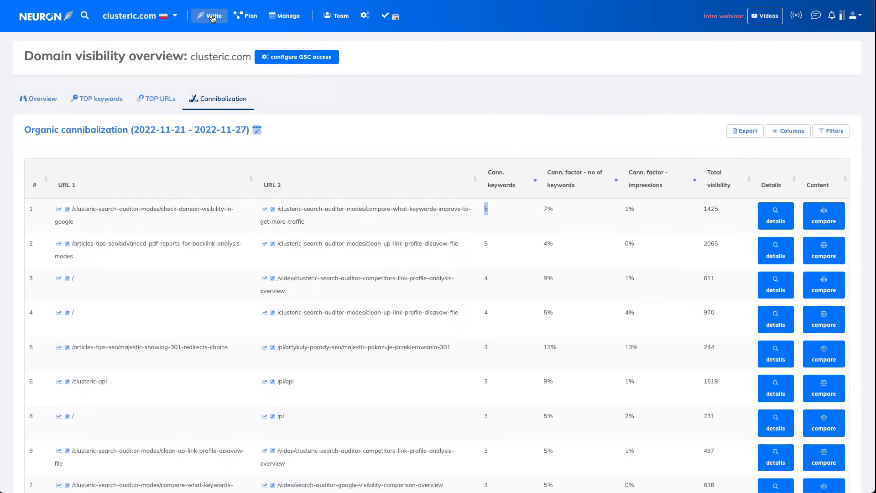
Open the 'artykuły z linkiem kanonicznym' query in the editor and request a suggested target URL.
{"action": "left_click", "coordinate": [211, 15]}
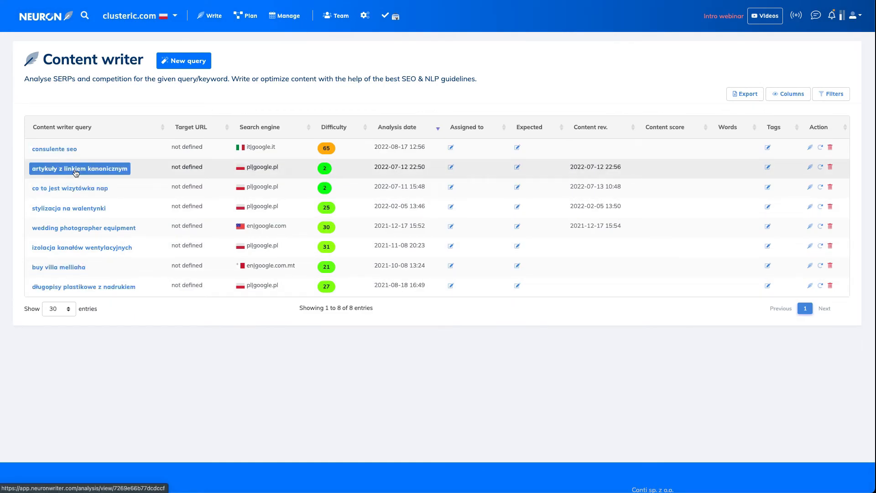
{"action": "left_click", "coordinate": [79, 169]}
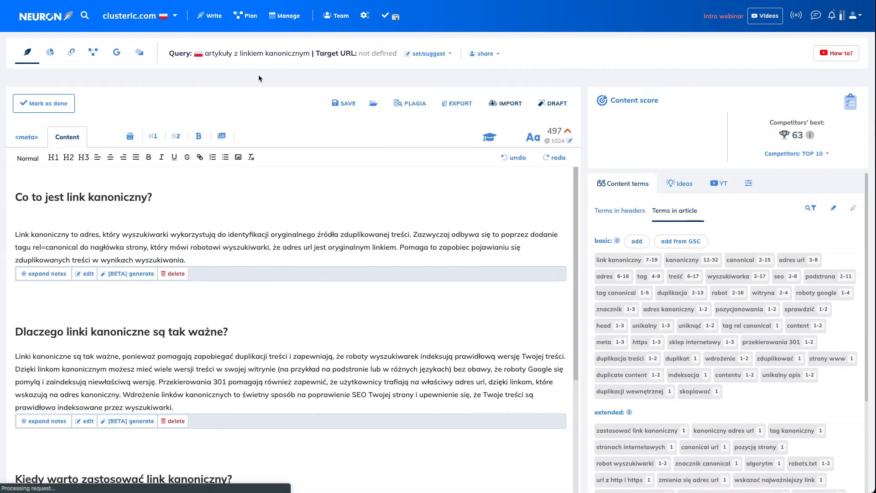
{"action": "left_click", "coordinate": [428, 52]}
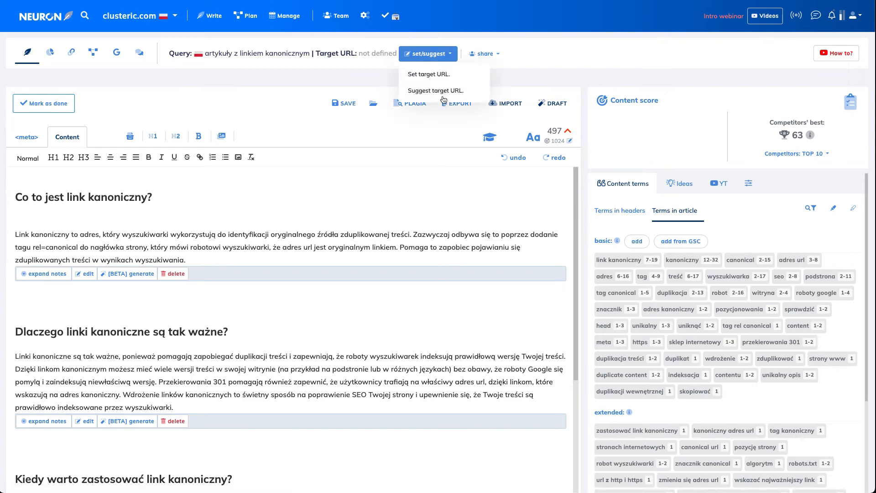
{"action": "left_click", "coordinate": [437, 90]}
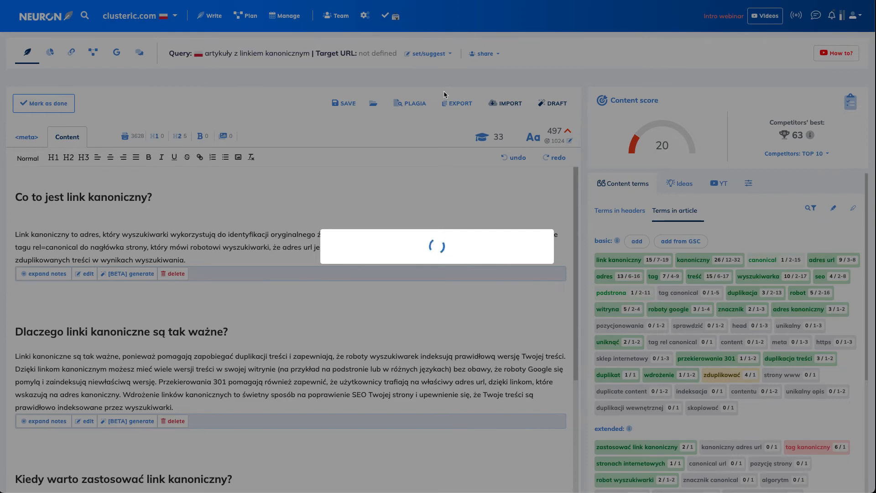
{"action": "left_click", "coordinate": [430, 53]}
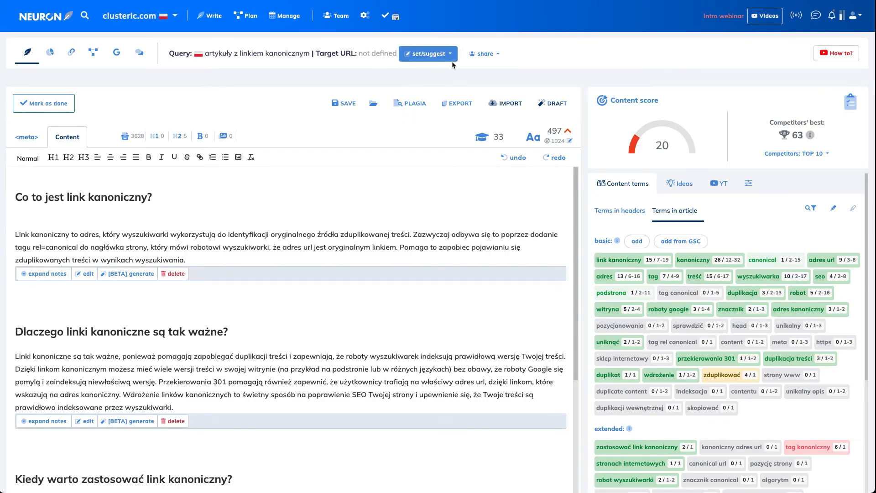
Set the query's custom target URL to '/' and bring up that URL's visibility details.
{"action": "left_click", "coordinate": [429, 53]}
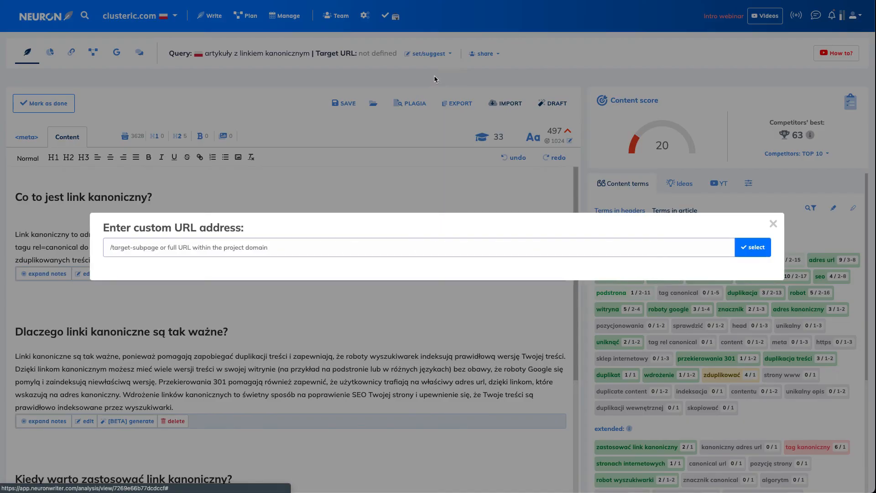
{"action": "type", "text": "/"}
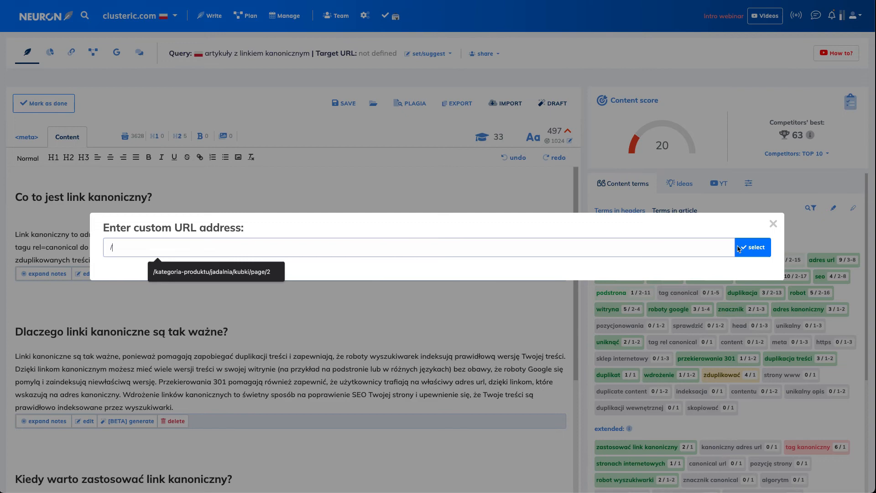
{"action": "left_click", "coordinate": [752, 247]}
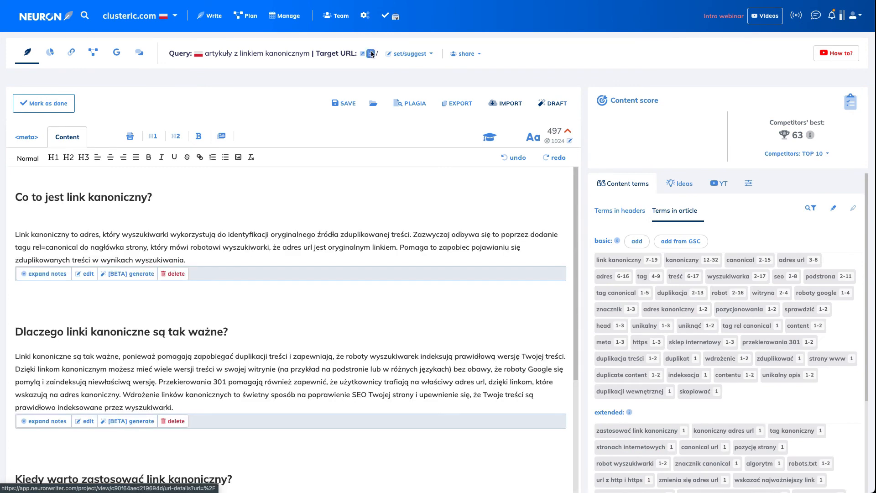
{"action": "mouse_move", "coordinate": [371, 53]}
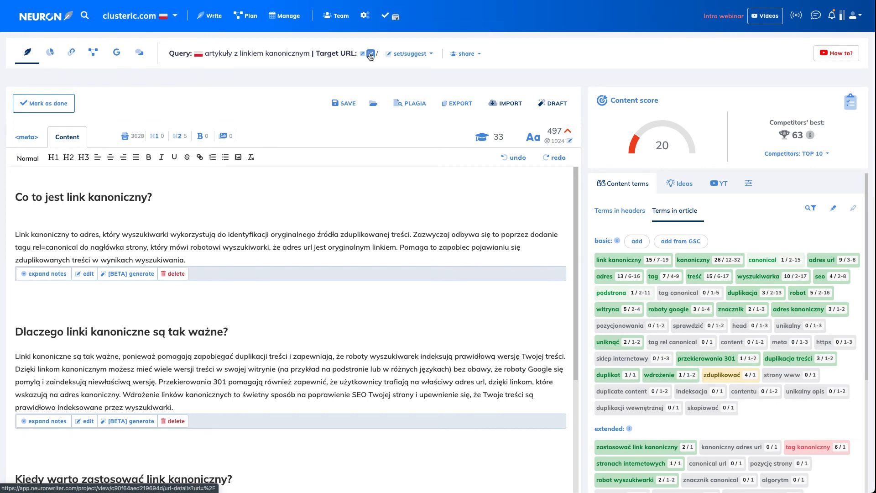
{"action": "mouse_move", "coordinate": [370, 53]}
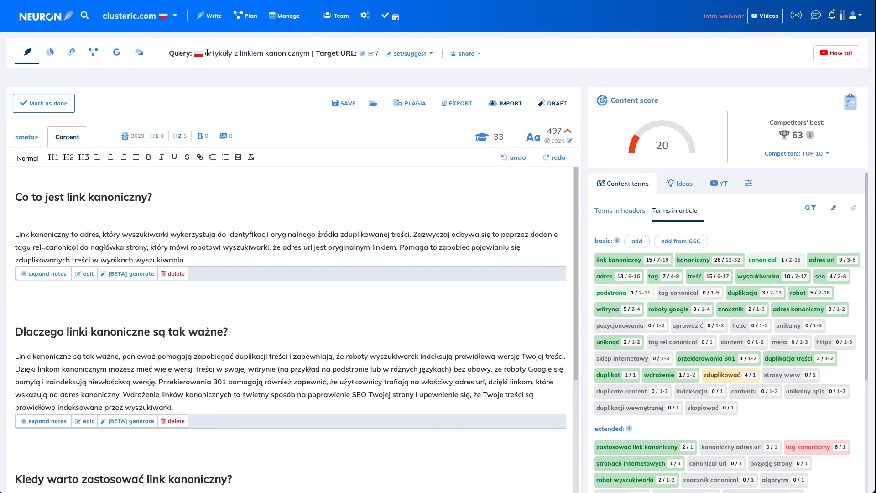
{"action": "triple_click", "coordinate": [257, 53]}
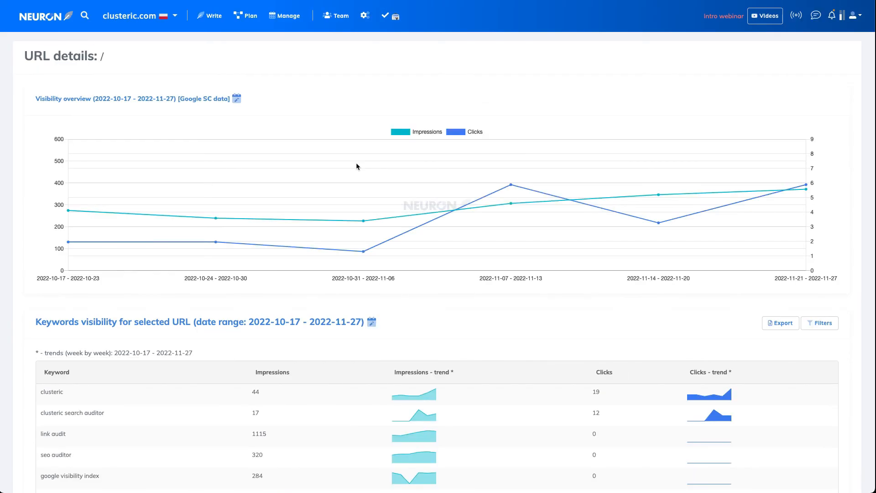
Scroll through the '/' page's impressions-and-clicks chart and keyword visibility table.
{"action": "scroll", "scroll_direction": "down", "scroll_amount": 3}
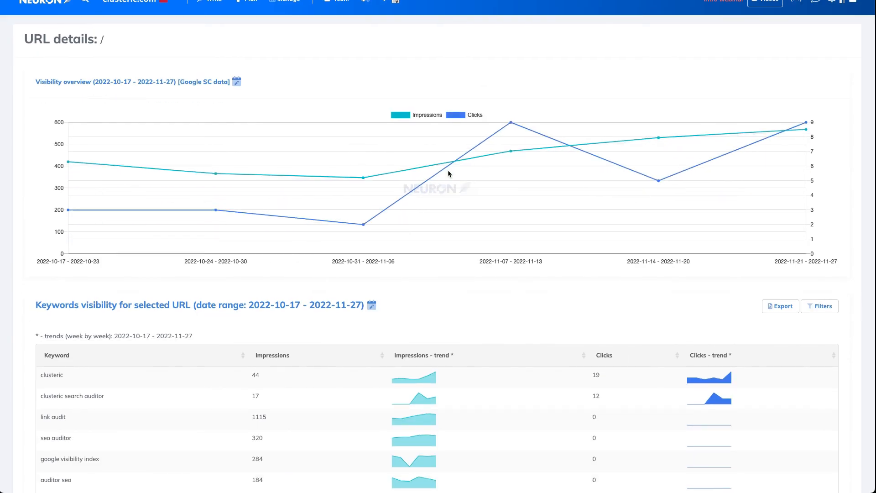
{"action": "scroll", "scroll_direction": "down", "scroll_amount": 3}
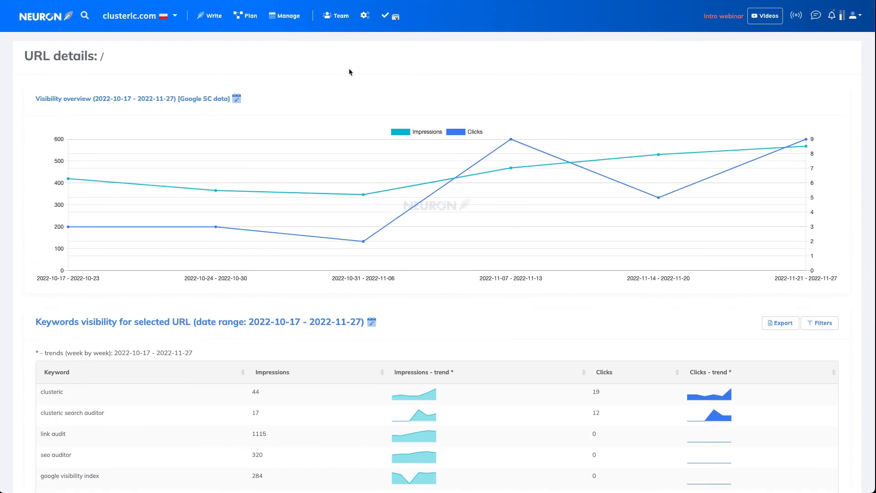
{"action": "mouse_move", "coordinate": [381, 108]}
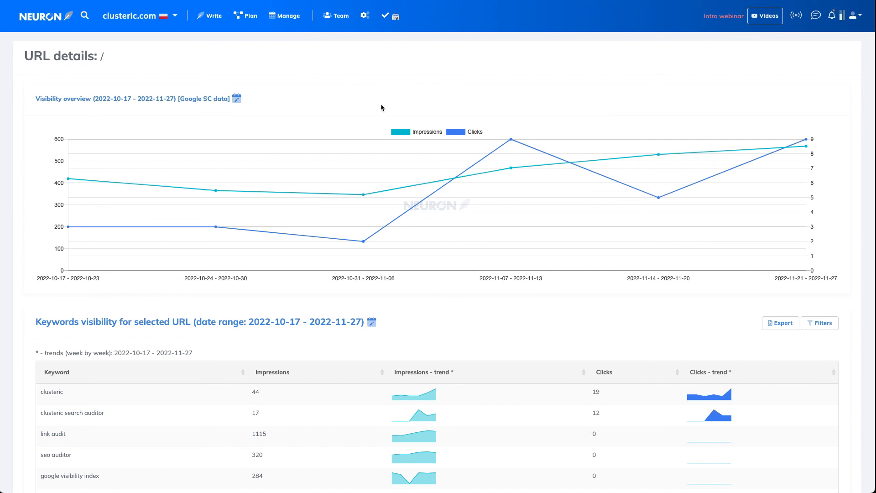
{"action": "mouse_move", "coordinate": [345, 4]}
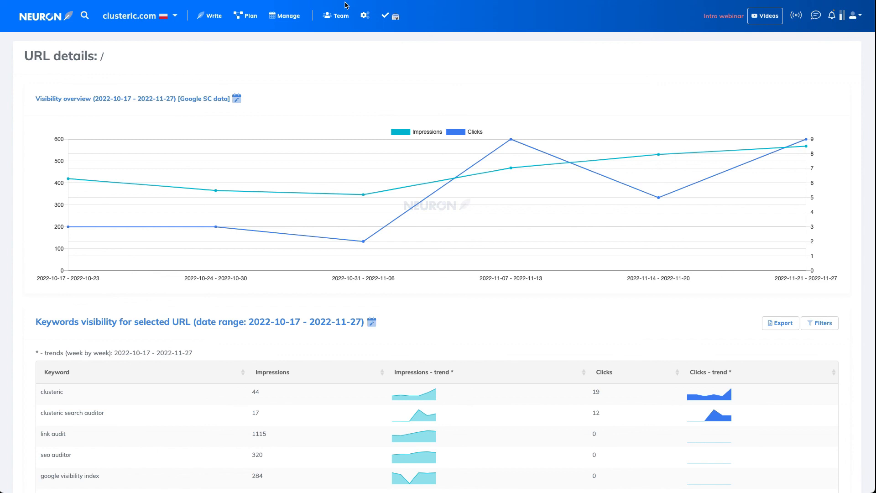
{"action": "mouse_move", "coordinate": [339, 55]}
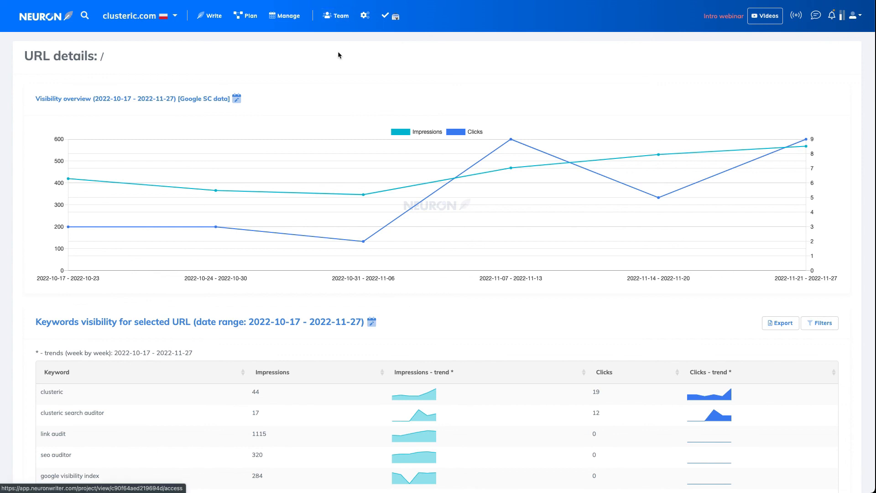